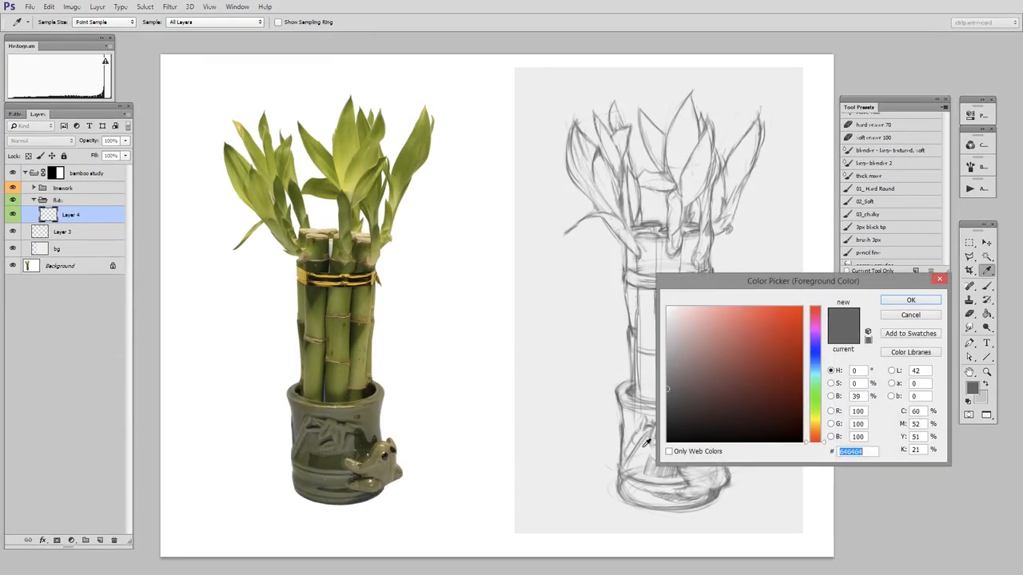
- Choose a light blue foreground colour in the Color Picker and confirm it
{"action": "left_click", "coordinate": [752, 333]}
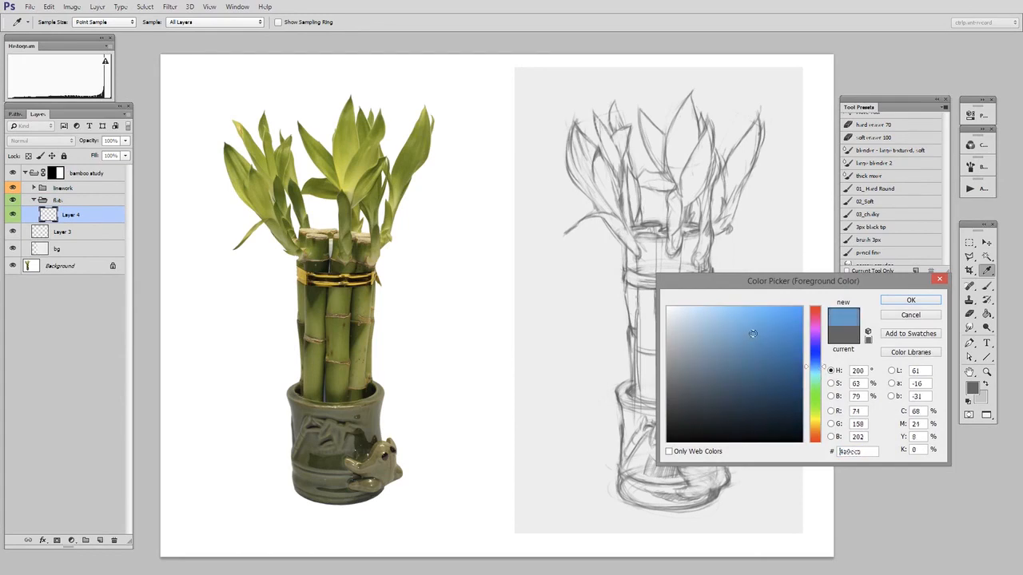
{"action": "left_click", "coordinate": [910, 299]}
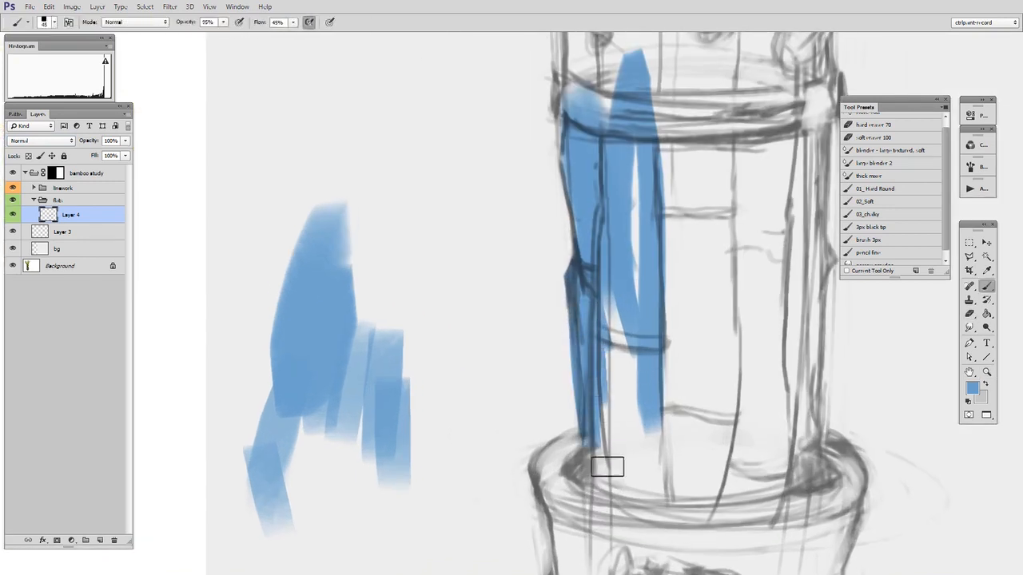
- Brush loose light blue strokes over the bamboo stalks on Layer 4
{"action": "left_click_drag", "start_coordinate": [607, 468], "coordinate": [625, 200]}
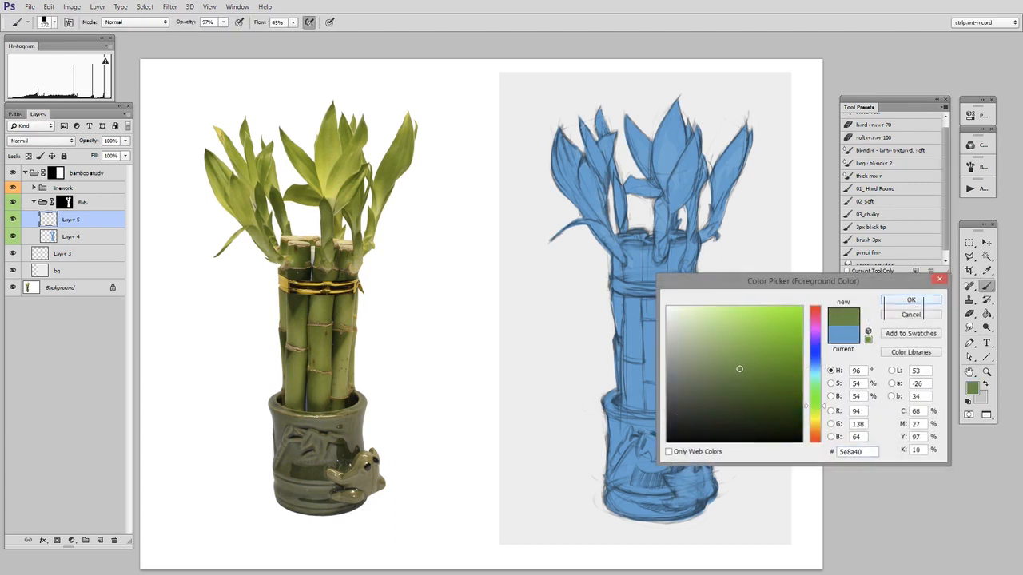
- Confirm an olive green and brush it over the leaves and stalks, leaving the pot blue
{"action": "left_click", "coordinate": [910, 300]}
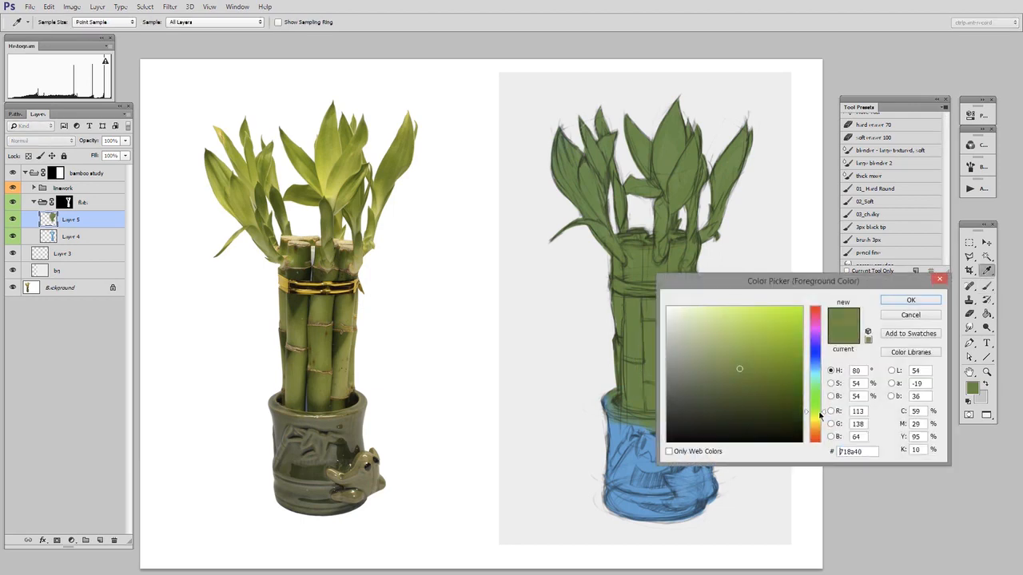
{"action": "left_click", "coordinate": [910, 300]}
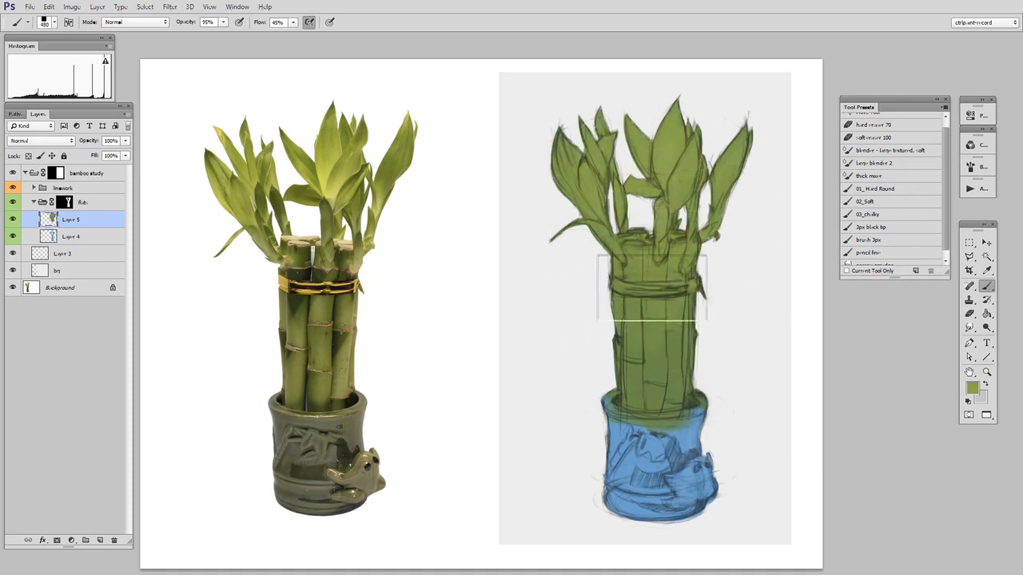
- Sample a green from the painting and shift it to a darker green for shading
{"action": "left_click", "coordinate": [972, 387]}
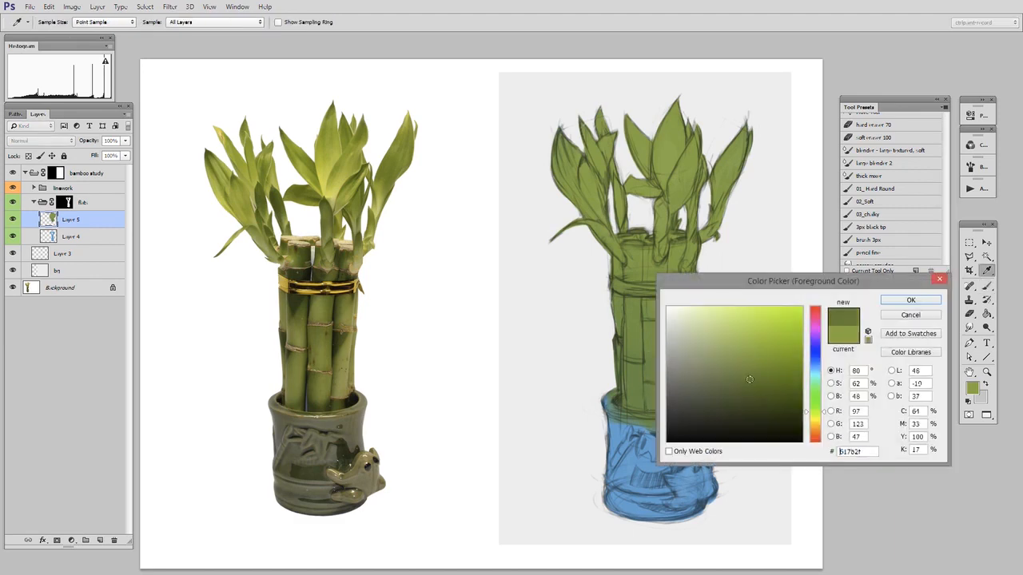
{"action": "left_click", "coordinate": [910, 300]}
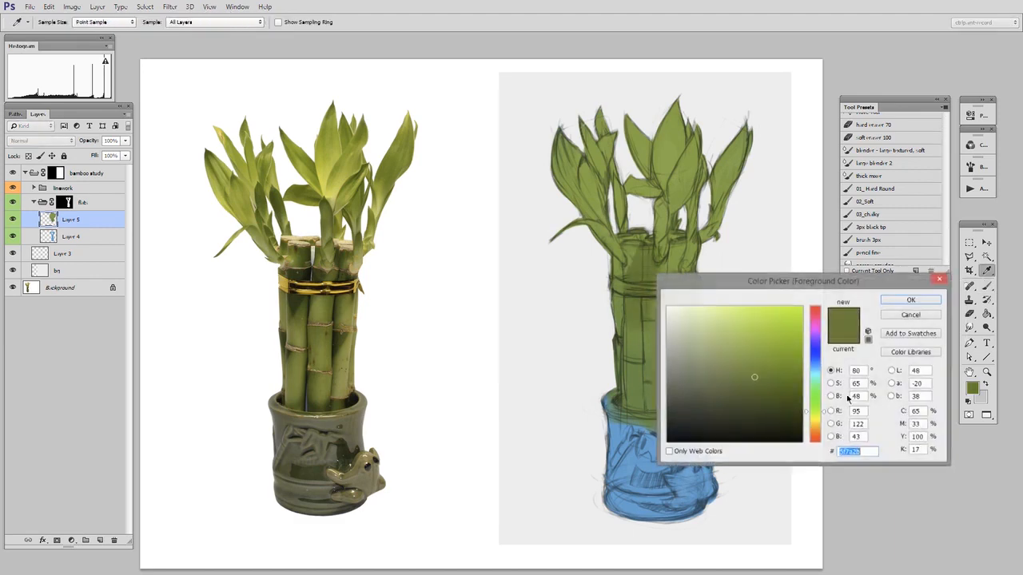
{"action": "left_click", "coordinate": [750, 390]}
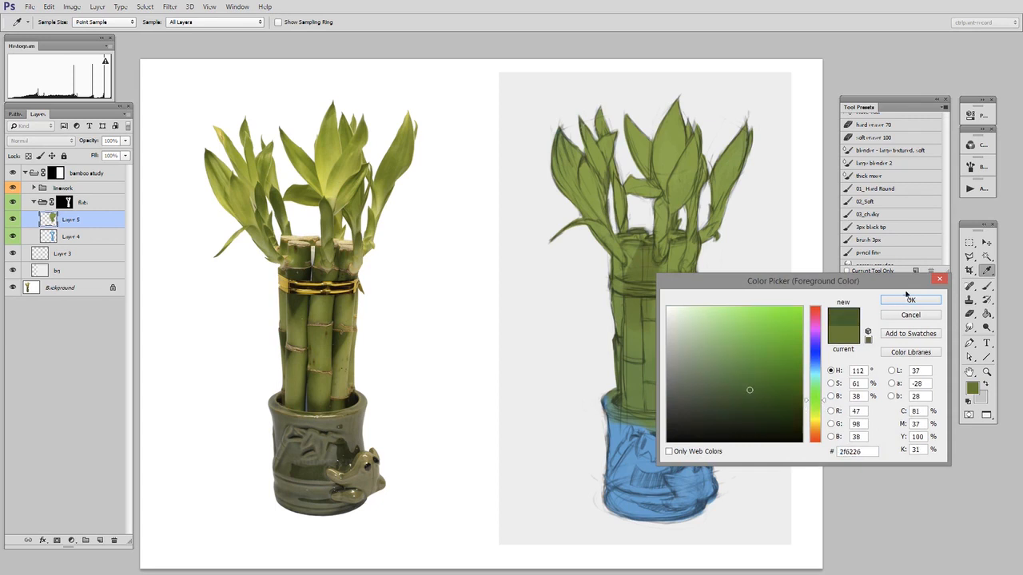
{"action": "left_click", "coordinate": [910, 300]}
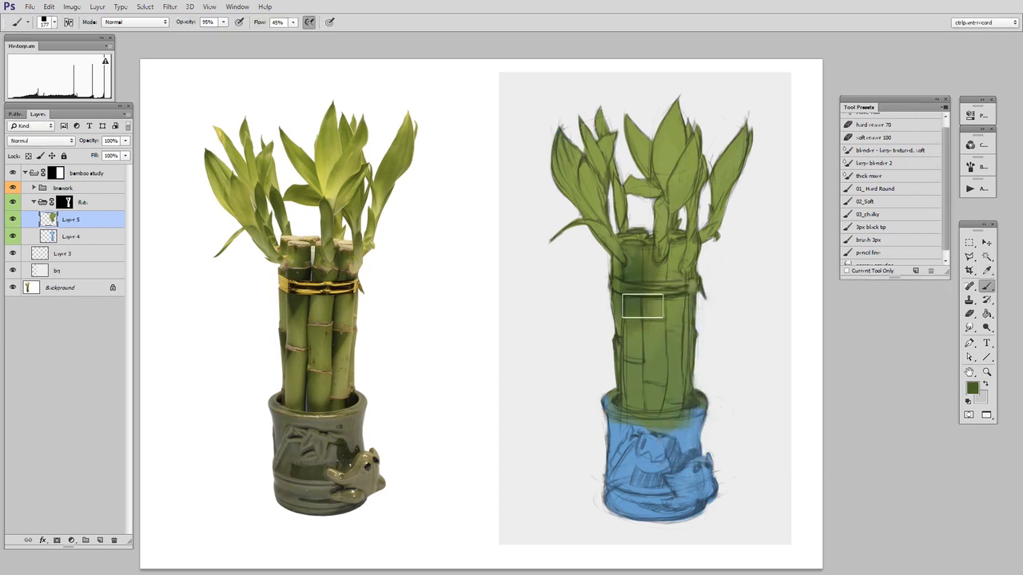
- Shade the stalks dark green, then make a muted grey-green current for the pot
{"action": "left_click_drag", "start_coordinate": [644, 308], "coordinate": [679, 336]}
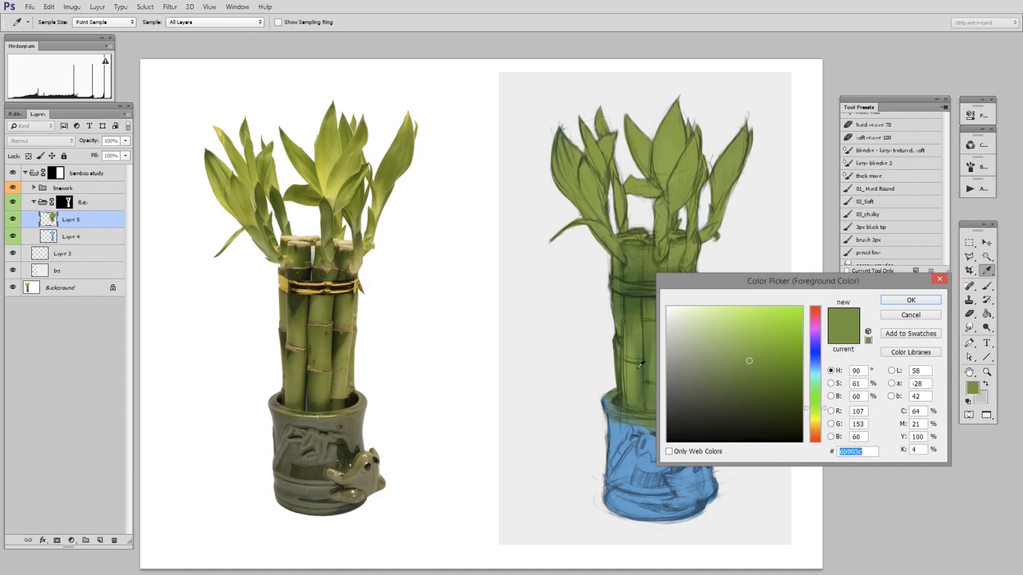
{"action": "left_click", "coordinate": [701, 374]}
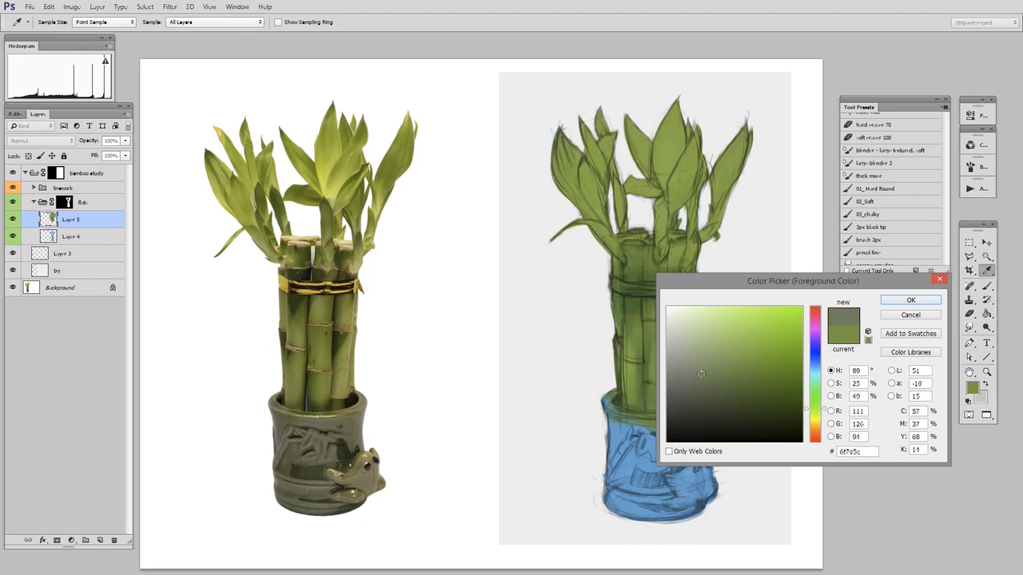
{"action": "left_click", "coordinate": [911, 300]}
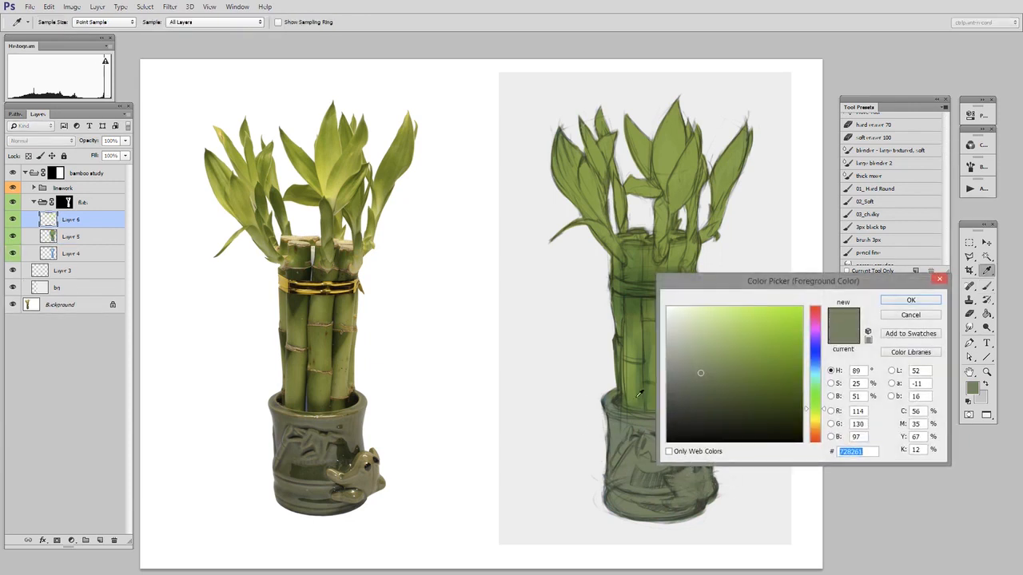
- Sample the pot's grey-green and pick a lighter sage green for highlights
{"action": "left_click", "coordinate": [741, 417]}
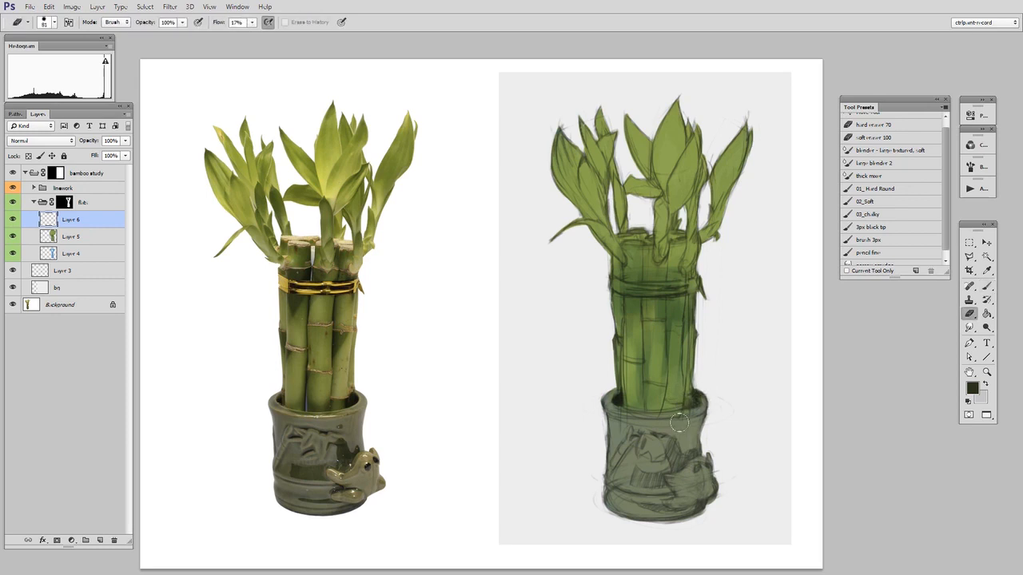
{"action": "left_click", "coordinate": [971, 270]}
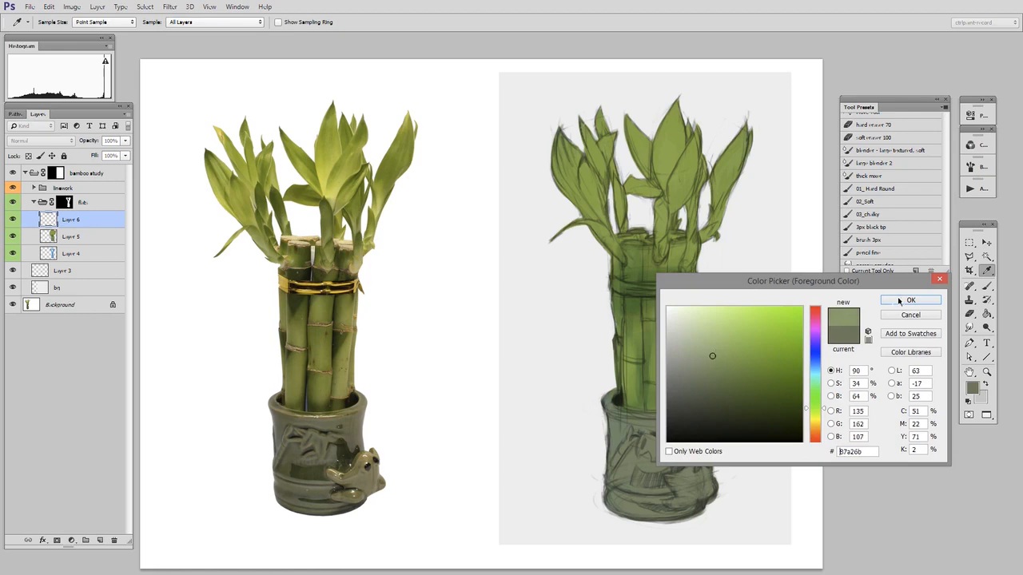
{"action": "left_click", "coordinate": [910, 300]}
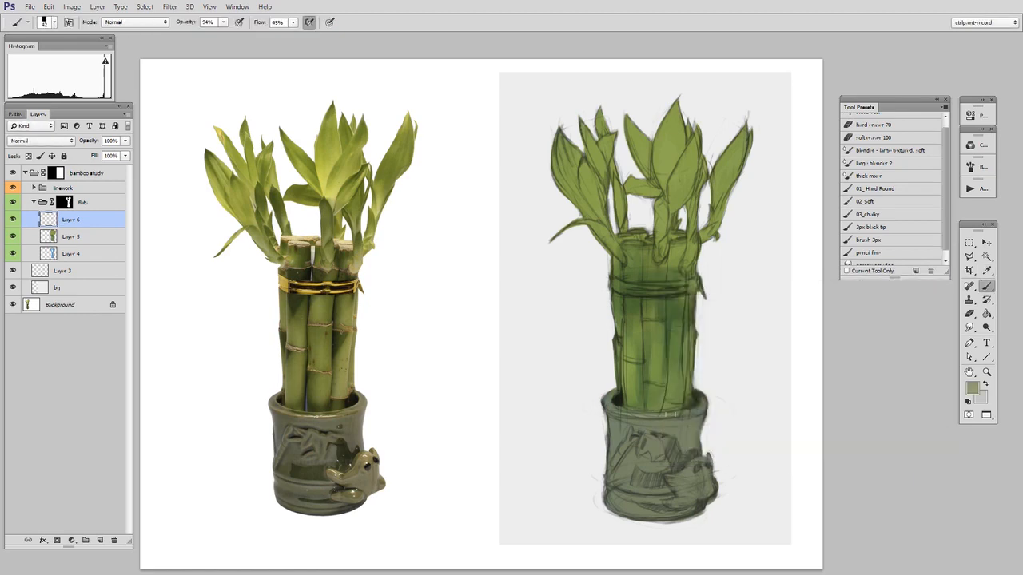
{"action": "mouse_move", "coordinate": [727, 422]}
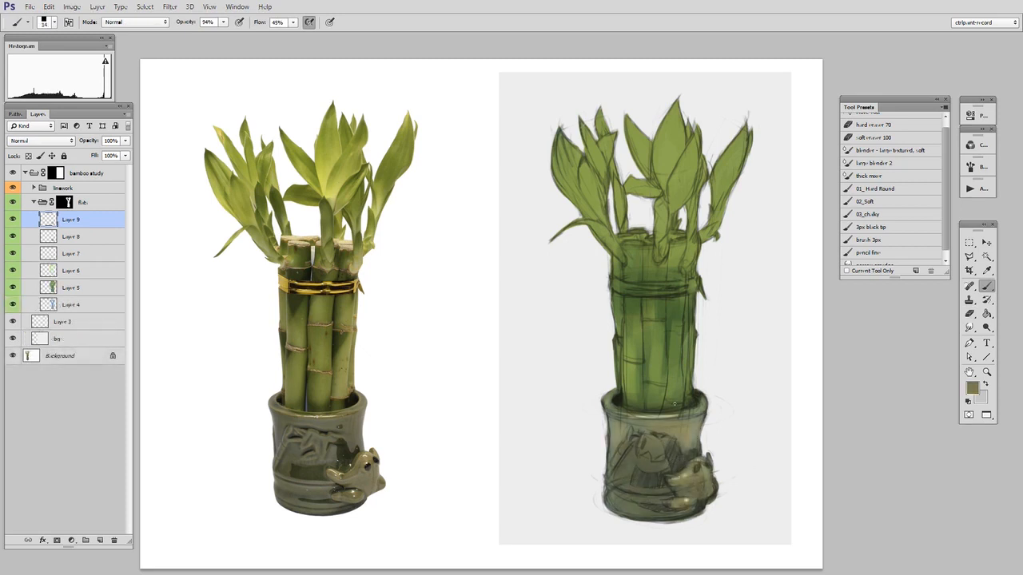
- Choose and brighten a golden yellow for the band around the bamboo
{"action": "left_click", "coordinate": [973, 387]}
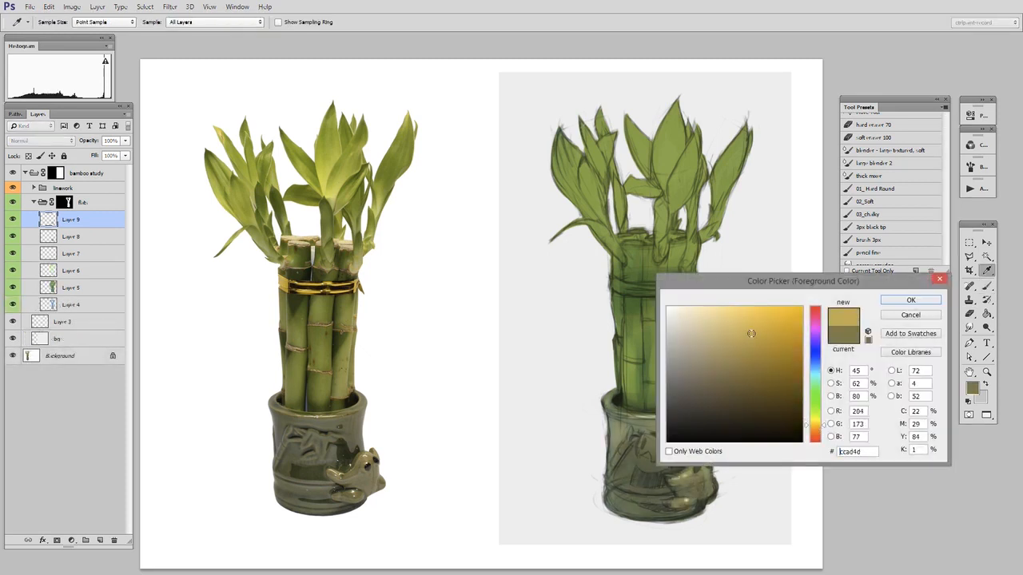
{"action": "left_click", "coordinate": [757, 325]}
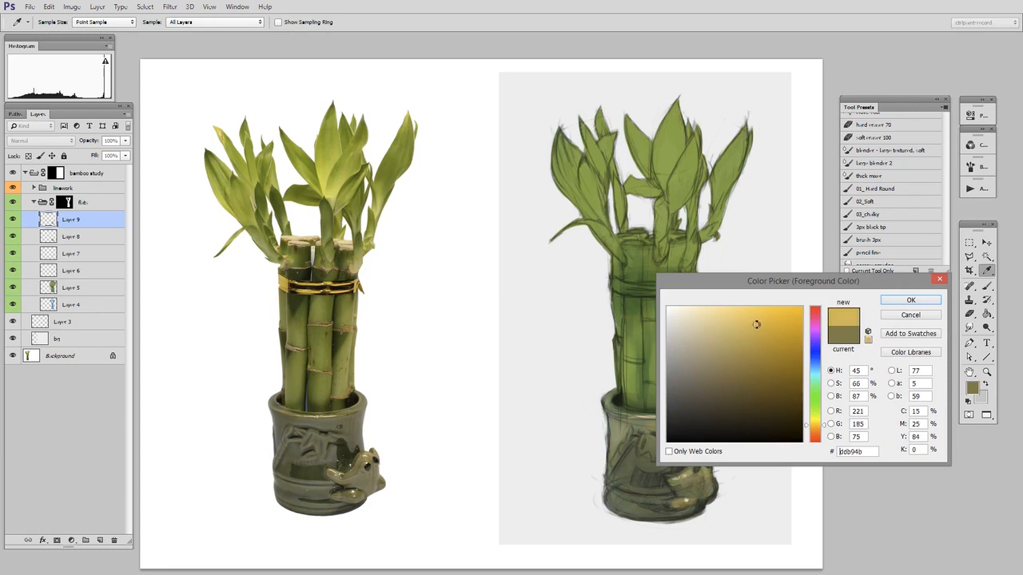
{"action": "left_click", "coordinate": [911, 300]}
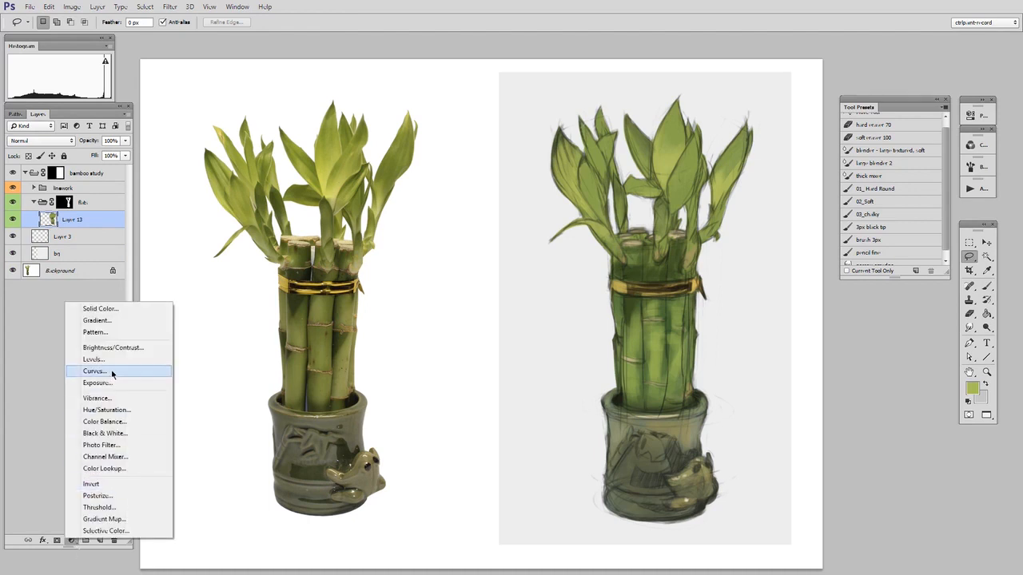
- Add a Curves adjustment and lift the Red channel midtones to warm the image
{"action": "left_click", "coordinate": [95, 371]}
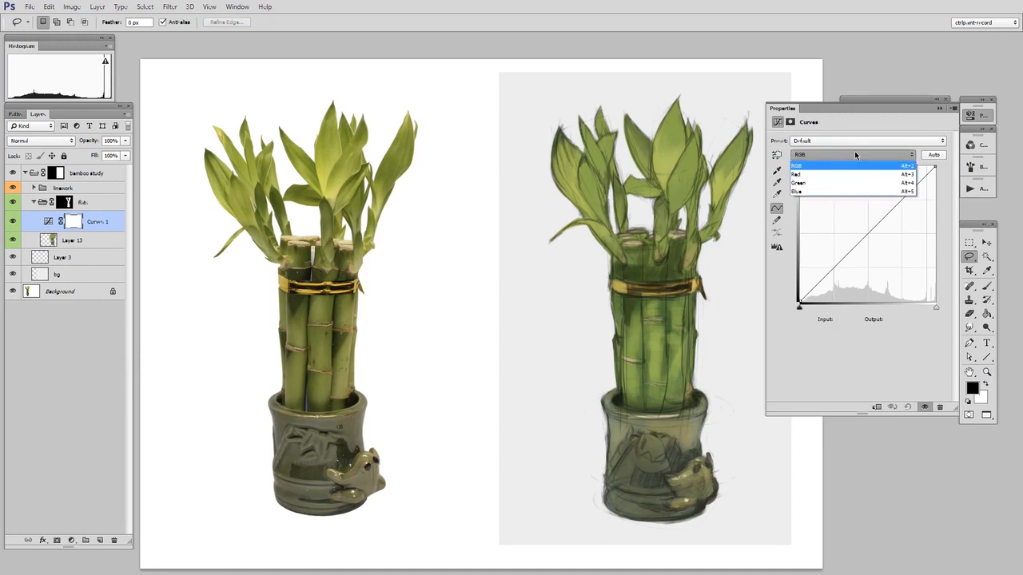
{"action": "left_click", "coordinate": [796, 174]}
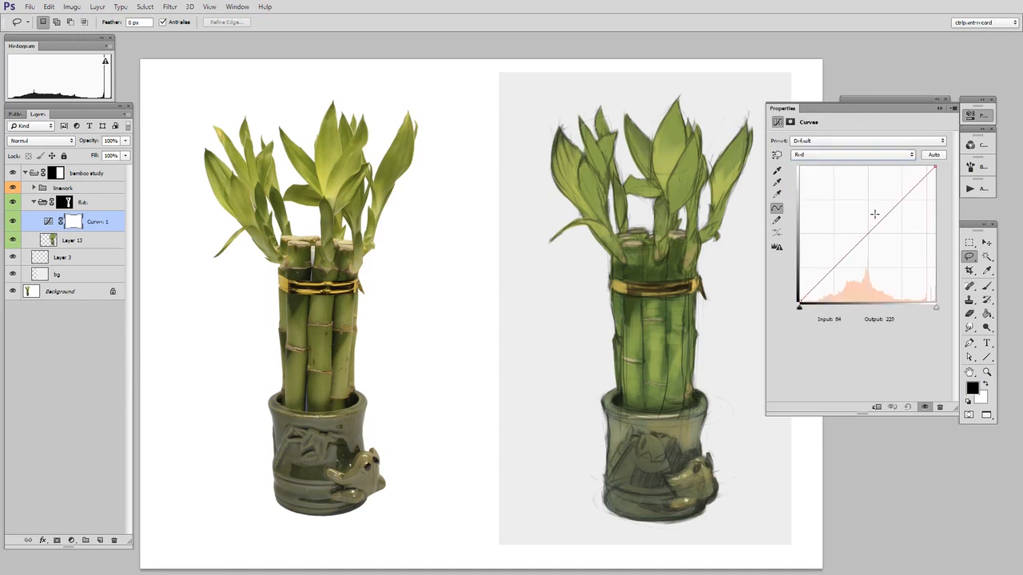
{"action": "left_click_drag", "start_coordinate": [867, 240], "coordinate": [867, 222]}
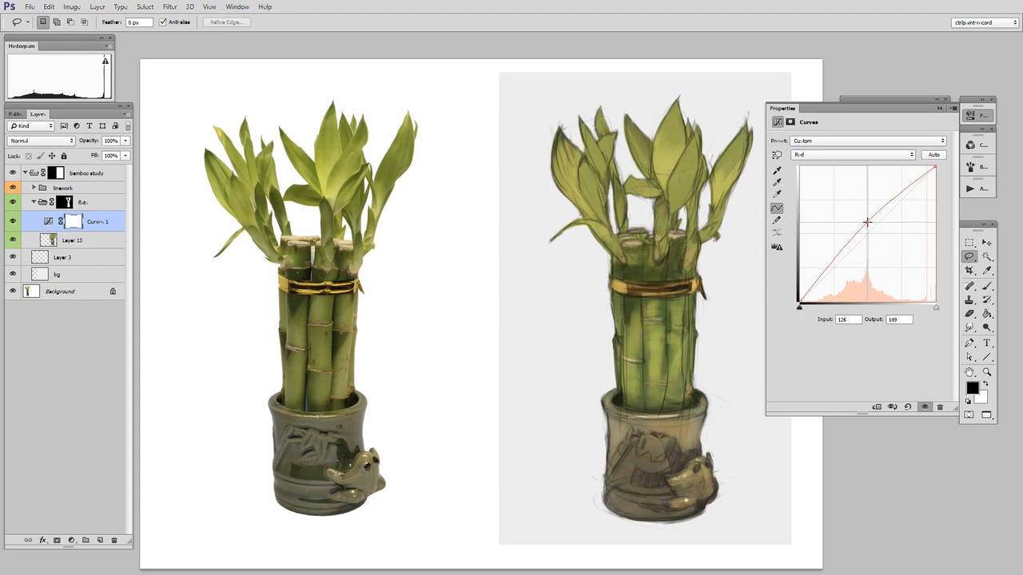
{"action": "left_click_drag", "start_coordinate": [867, 221], "coordinate": [869, 223]}
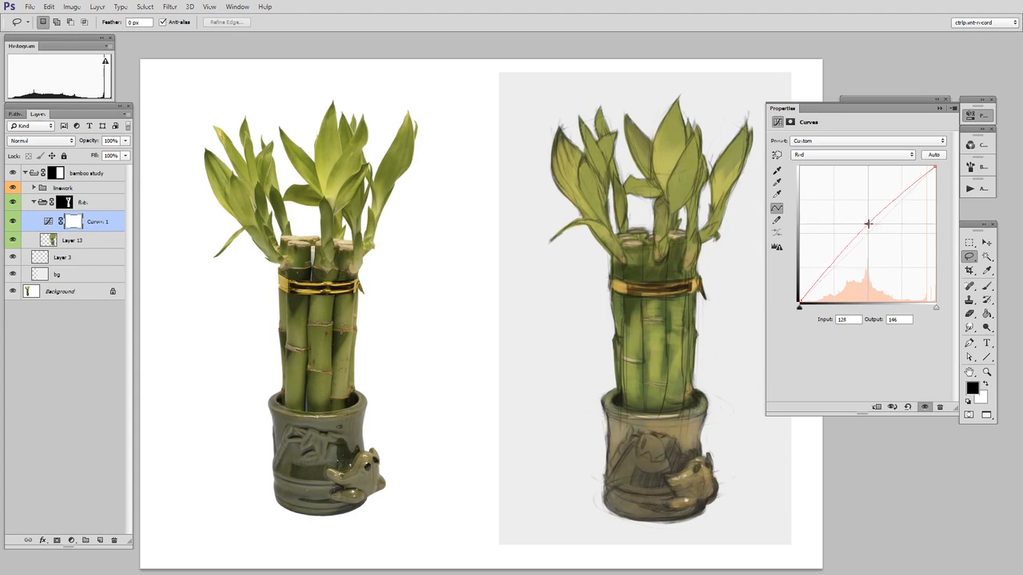
- Pull the Blue channel midtones slightly down to finish the warm shift
{"action": "left_click_drag", "start_coordinate": [868, 224], "coordinate": [868, 227]}
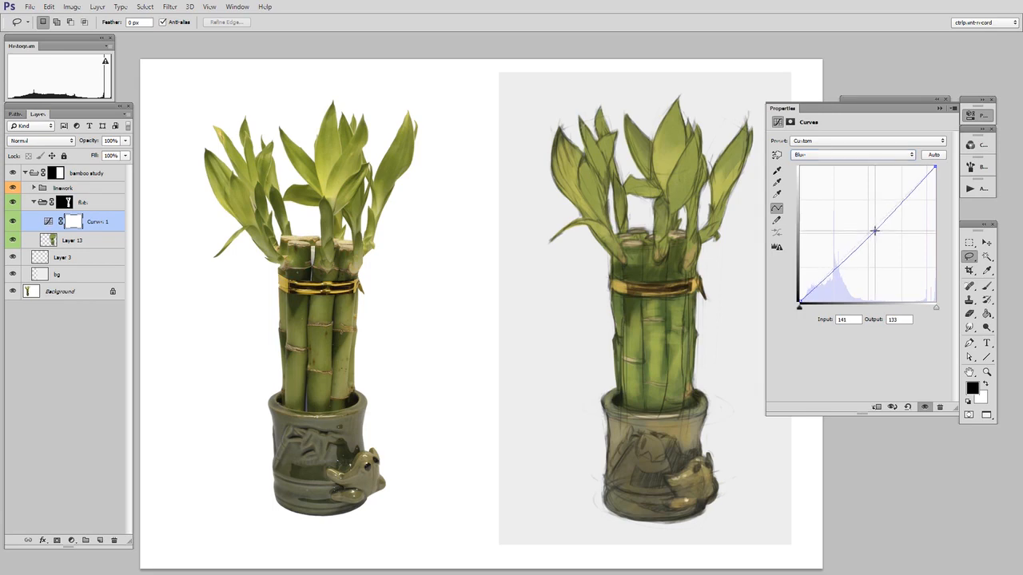
{"action": "left_click_drag", "start_coordinate": [875, 232], "coordinate": [874, 230]}
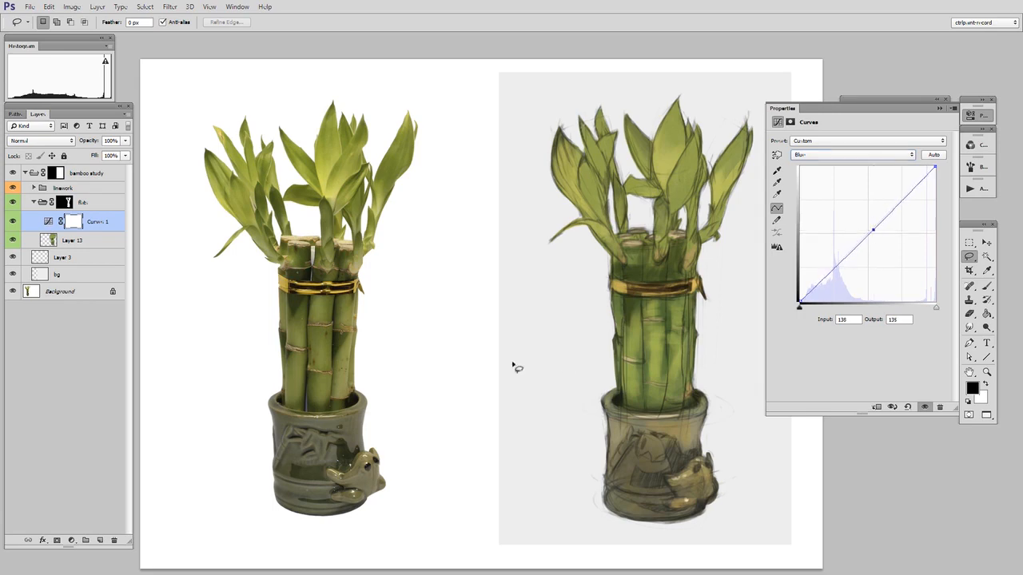